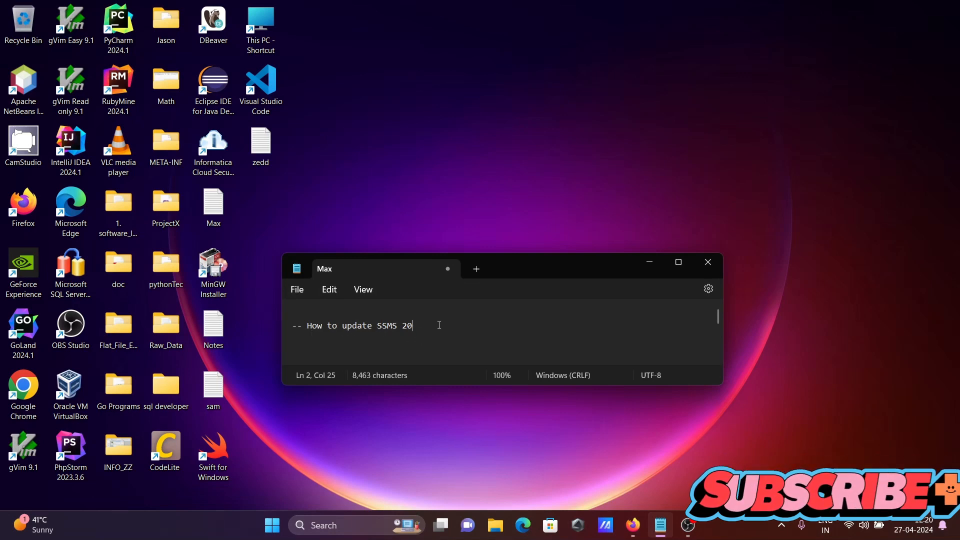
{"action": "mouse_move", "coordinate": [670, 260]}
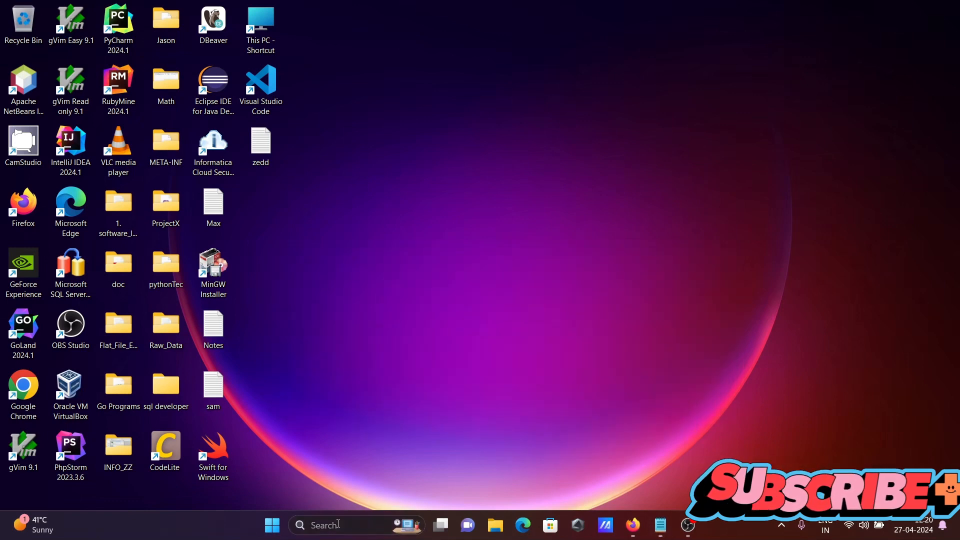
Search the taskbar for 'ssms' to find SQL Server Management Studio.
{"action": "type", "text": "ssms"}
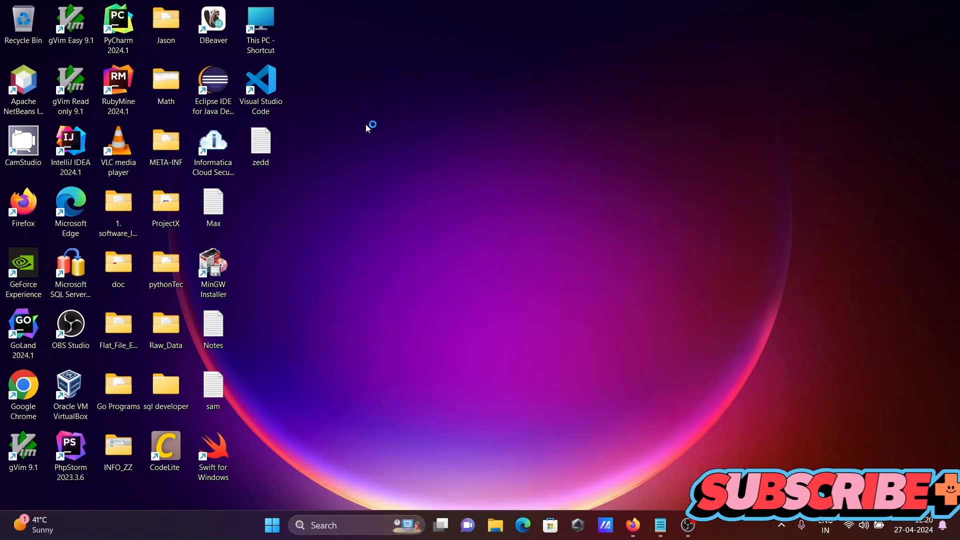
Launch SSMS, connect to the local server as sa, then switch to the SSMS download page.
{"action": "double_click", "coordinate": [70, 268]}
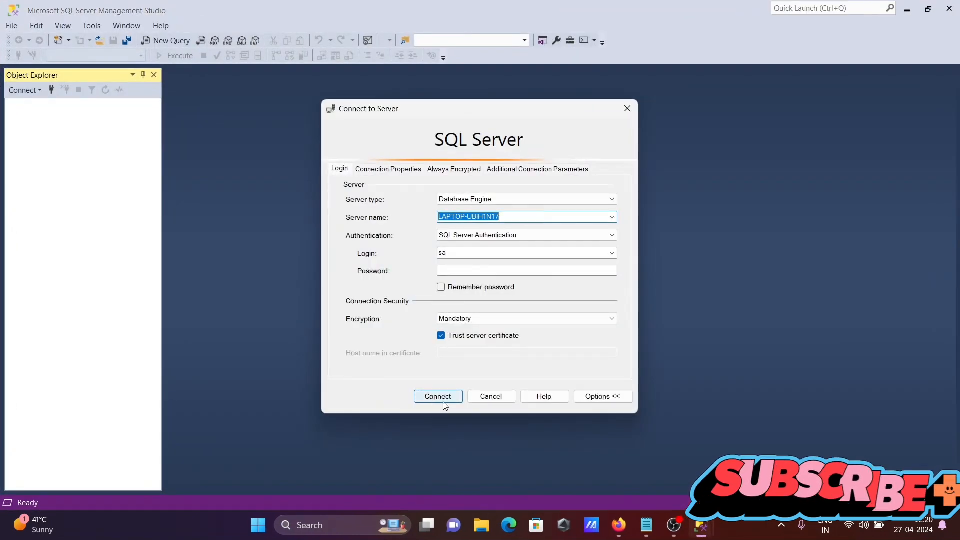
{"action": "left_click", "coordinate": [525, 271]}
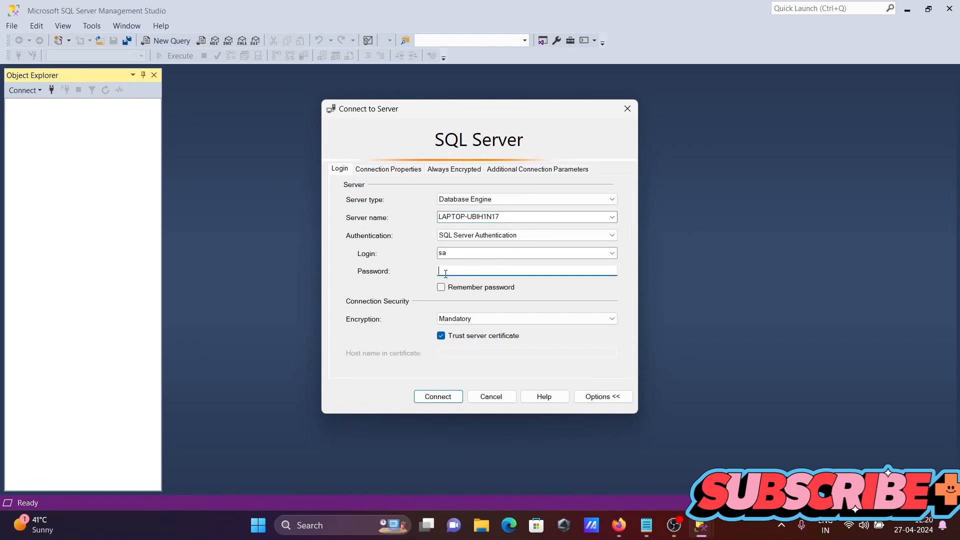
{"action": "left_click", "coordinate": [437, 396]}
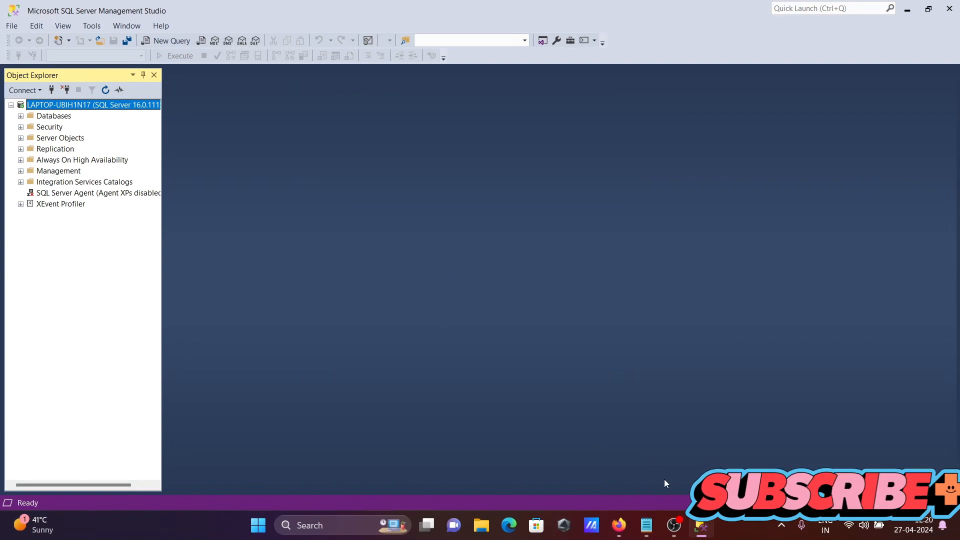
{"action": "left_click", "coordinate": [618, 525]}
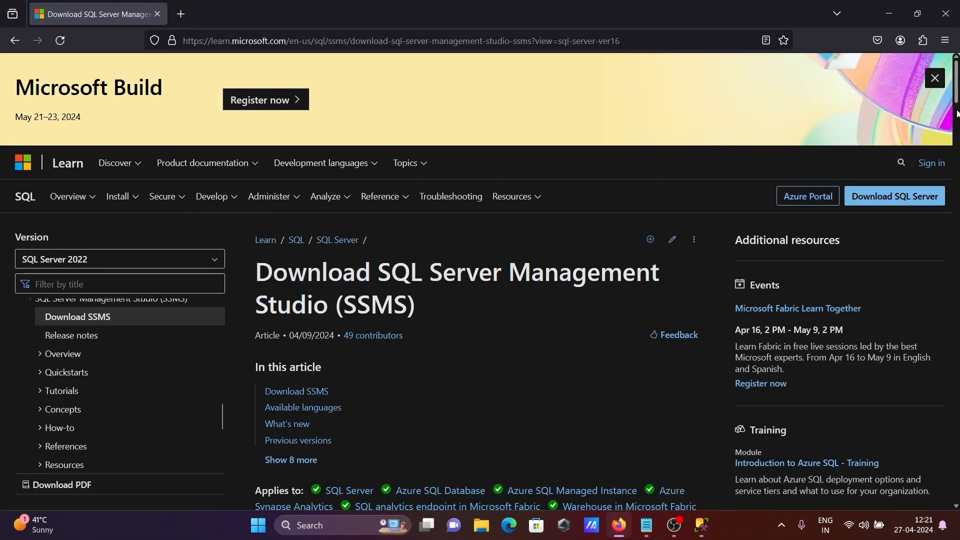
Scroll the Microsoft Learn page to the Download SSMS 20.1 section.
{"action": "scroll", "scroll_direction": "down", "scroll_amount": 3}
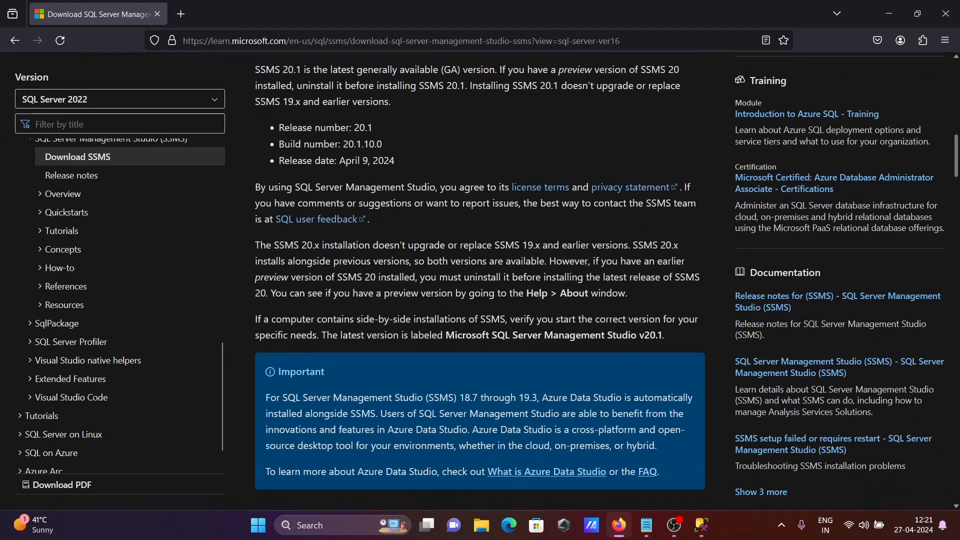
{"action": "scroll", "scroll_direction": "up", "scroll_amount": 3}
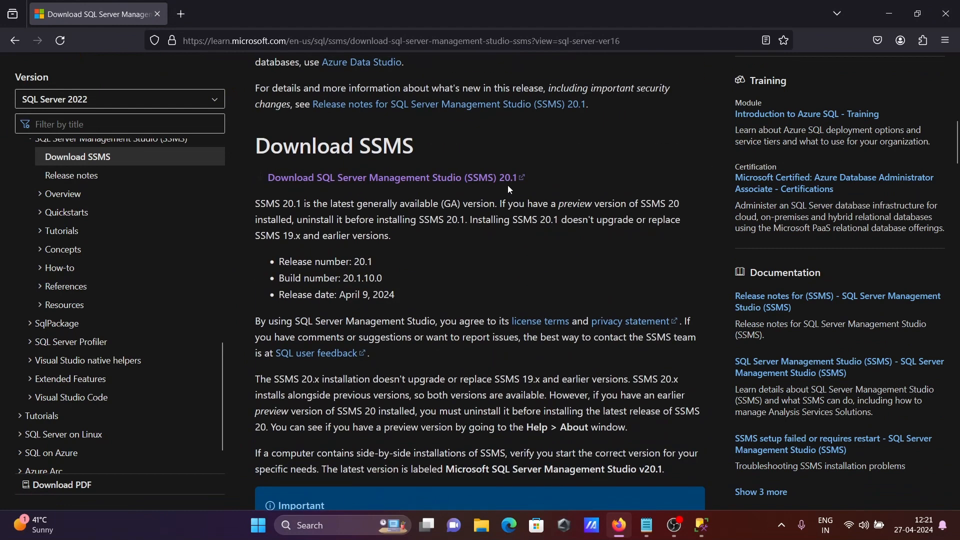
{"action": "mouse_move", "coordinate": [877, 41]}
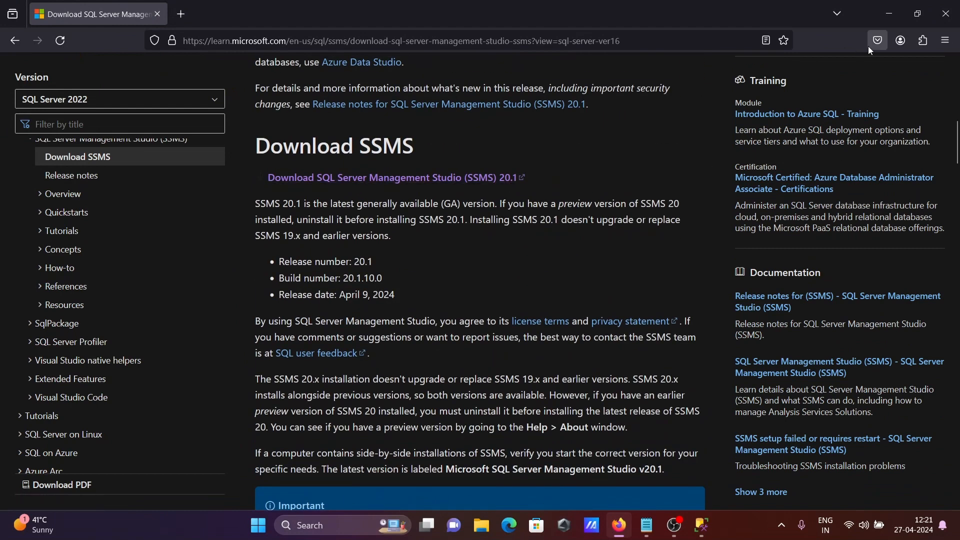
{"action": "mouse_move", "coordinate": [542, 268]}
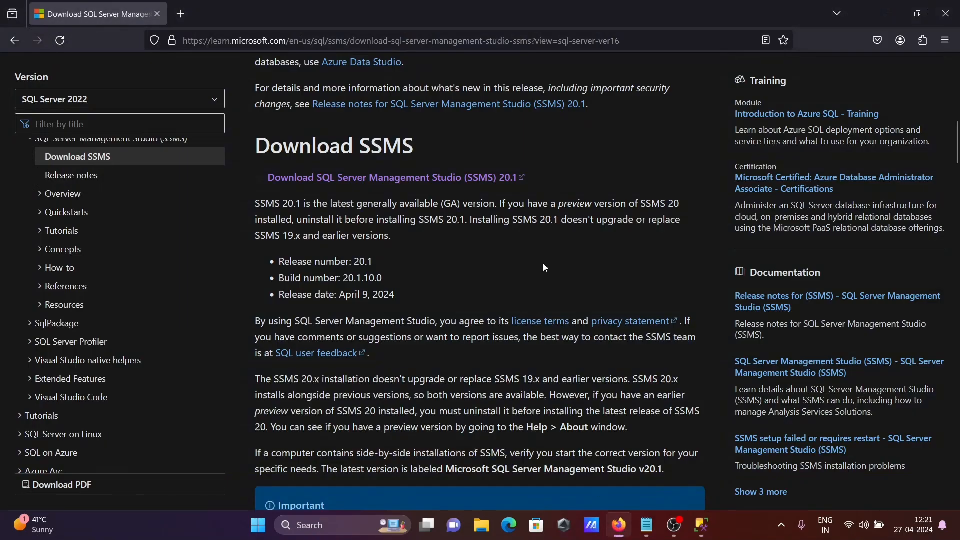
{"action": "mouse_move", "coordinate": [508, 178]}
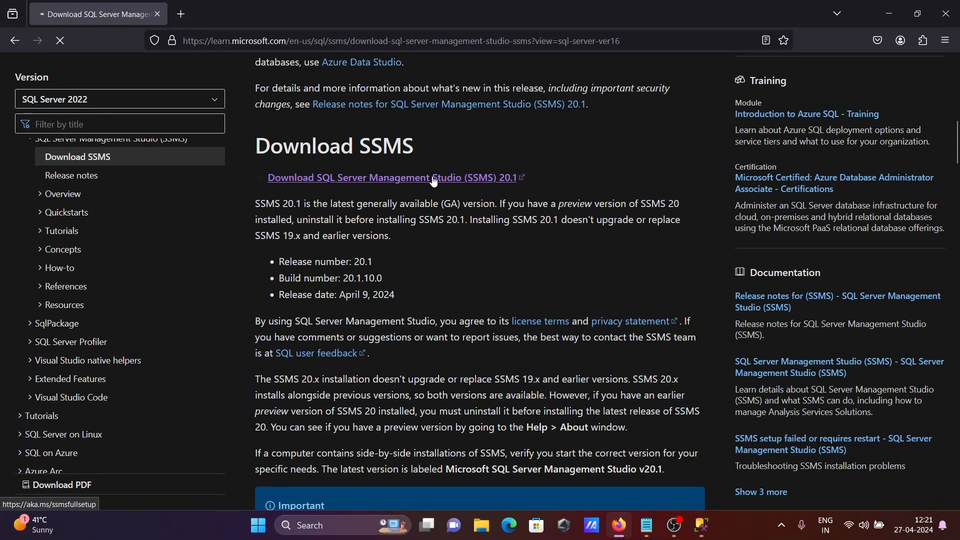
Download the SSMS 20.1 installer SSMS-Setup-ENU.exe and open it from Firefox downloads.
{"action": "left_click", "coordinate": [392, 178]}
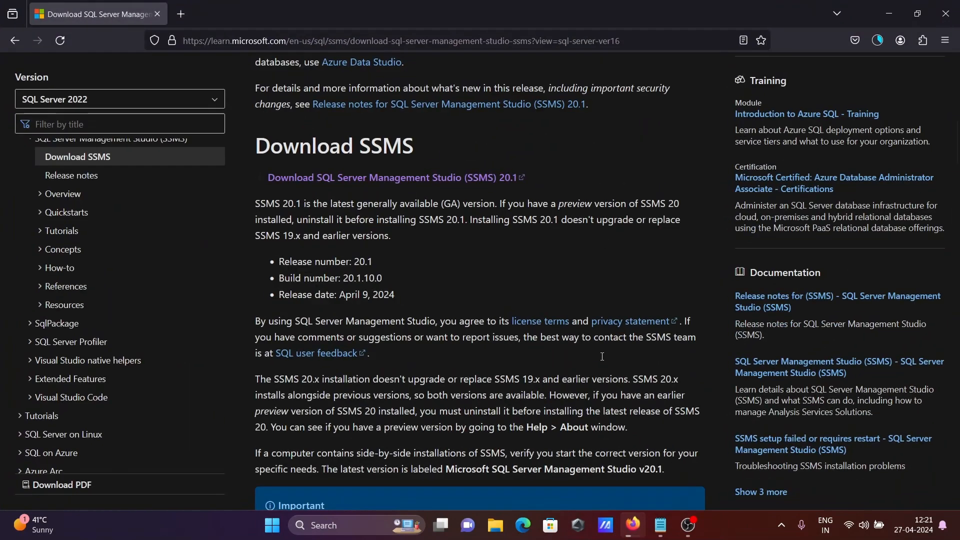
{"action": "left_click", "coordinate": [876, 41]}
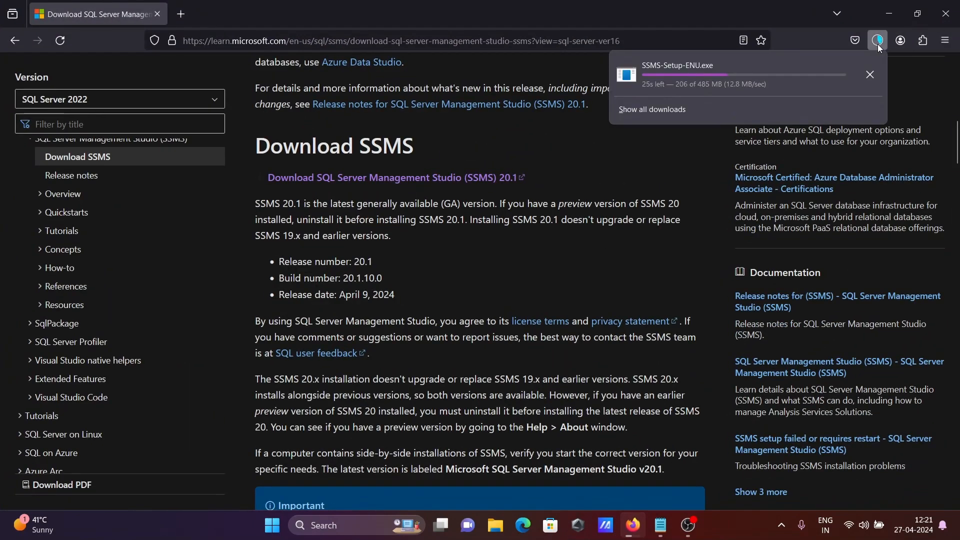
{"action": "mouse_move", "coordinate": [436, 250]}
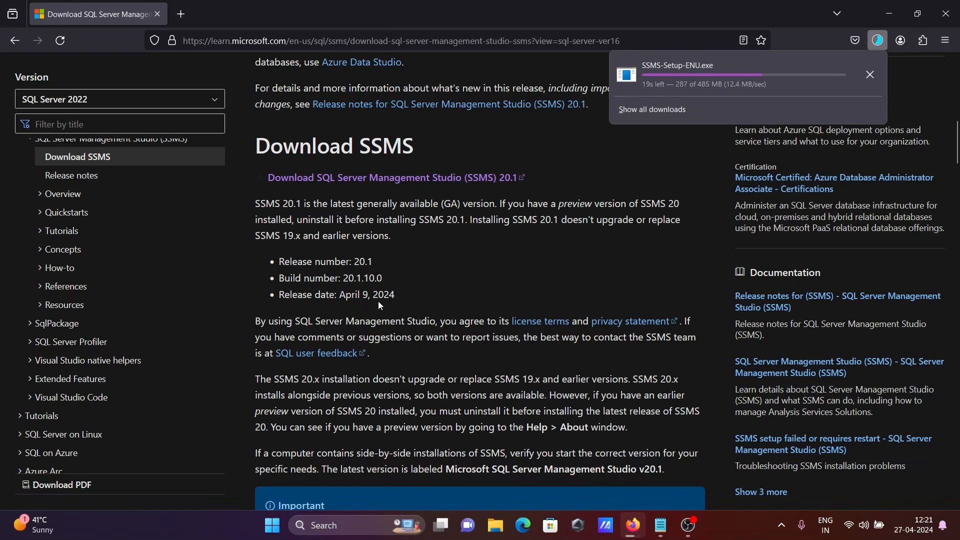
{"action": "mouse_move", "coordinate": [537, 240]}
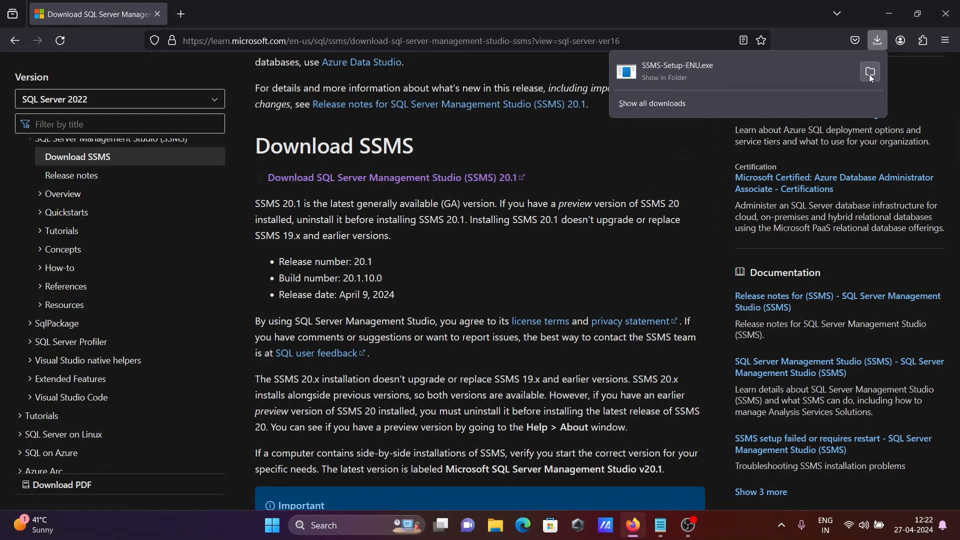
{"action": "left_click", "coordinate": [869, 72]}
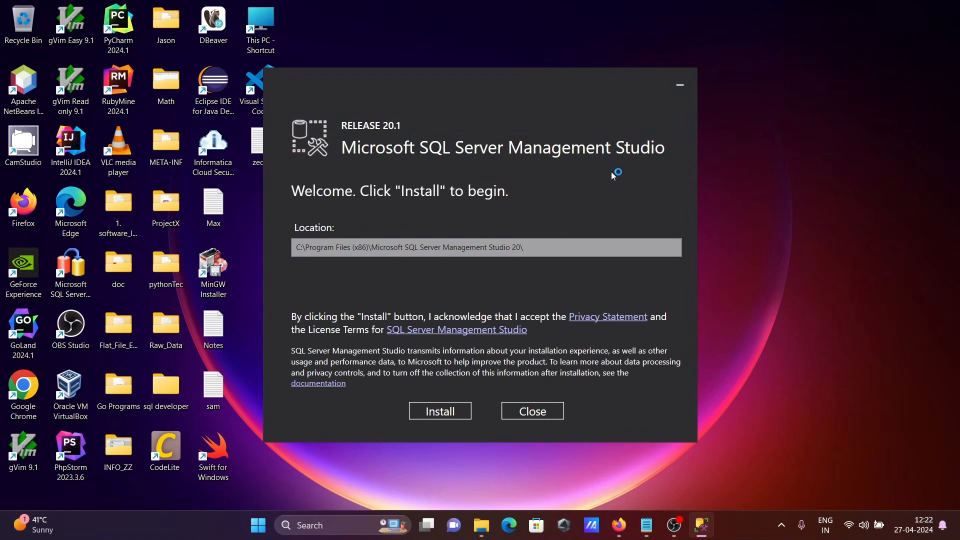
{"action": "mouse_move", "coordinate": [406, 153]}
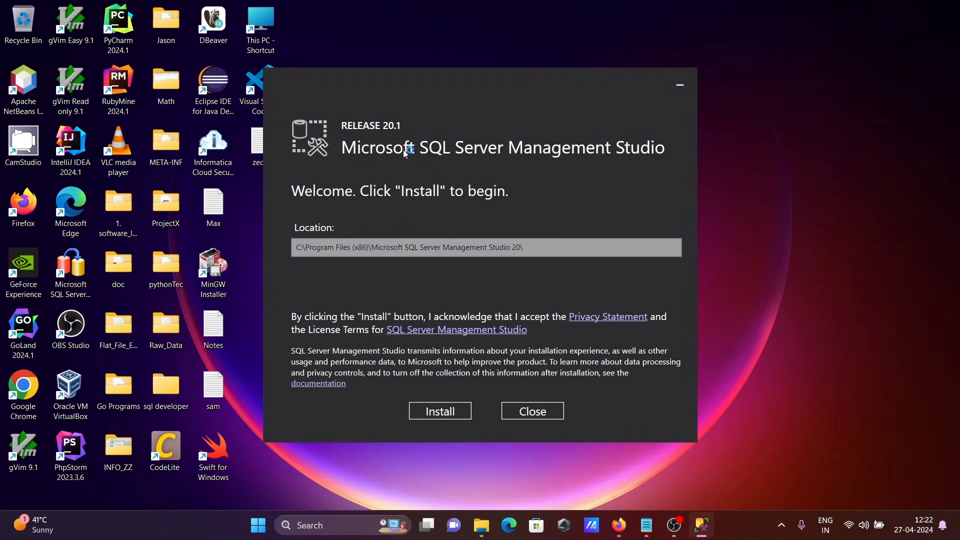
{"action": "mouse_move", "coordinate": [483, 152]}
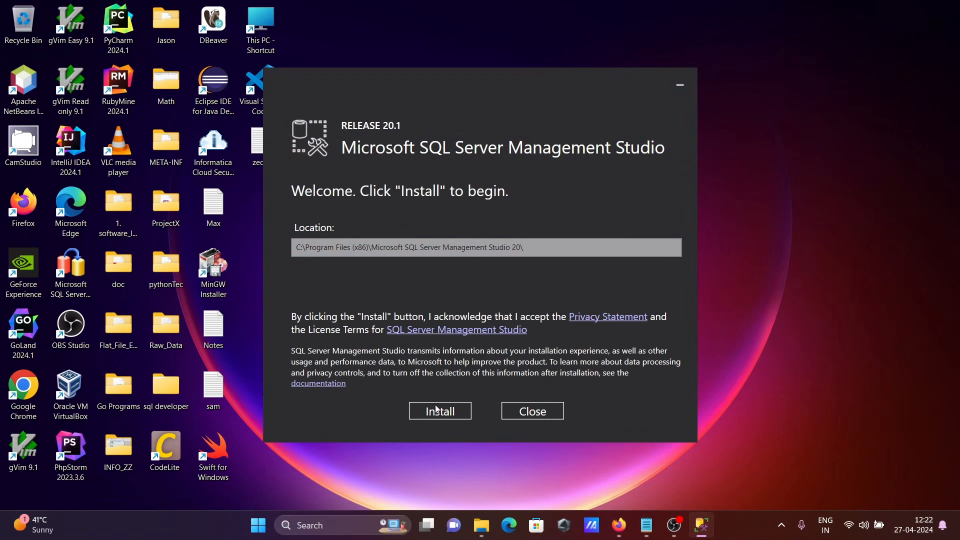
Install SSMS release 20.1 and wait for Setup Completed.
{"action": "left_click", "coordinate": [439, 411]}
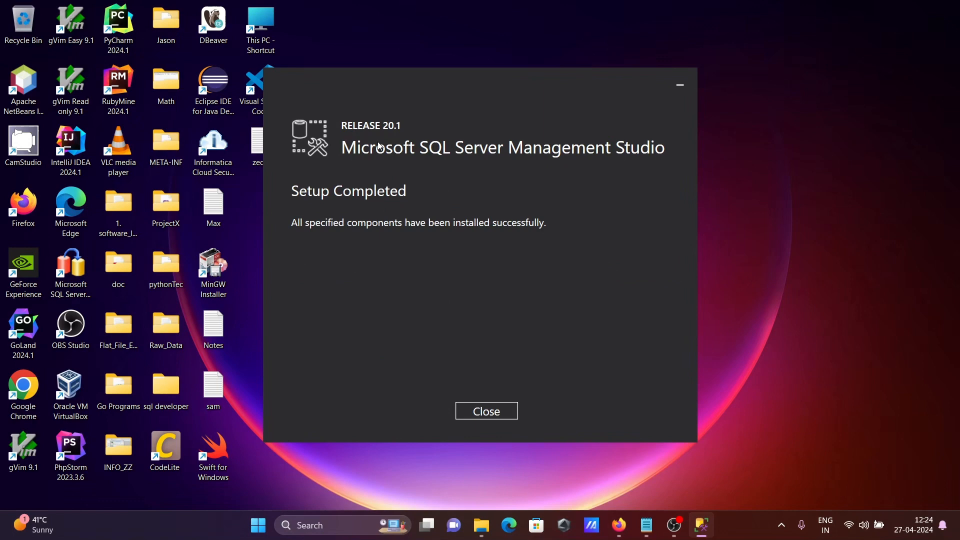
{"action": "mouse_move", "coordinate": [389, 136]}
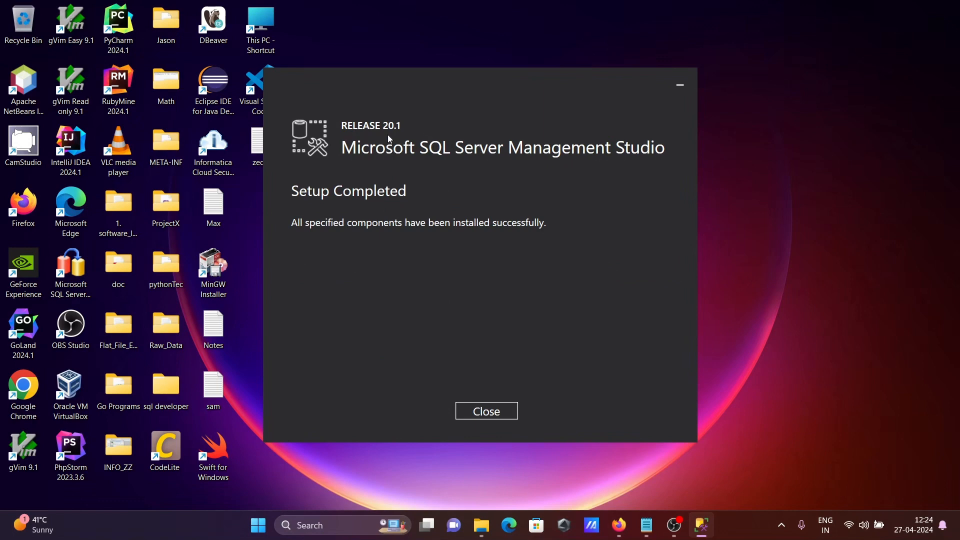
{"action": "mouse_move", "coordinate": [424, 235]}
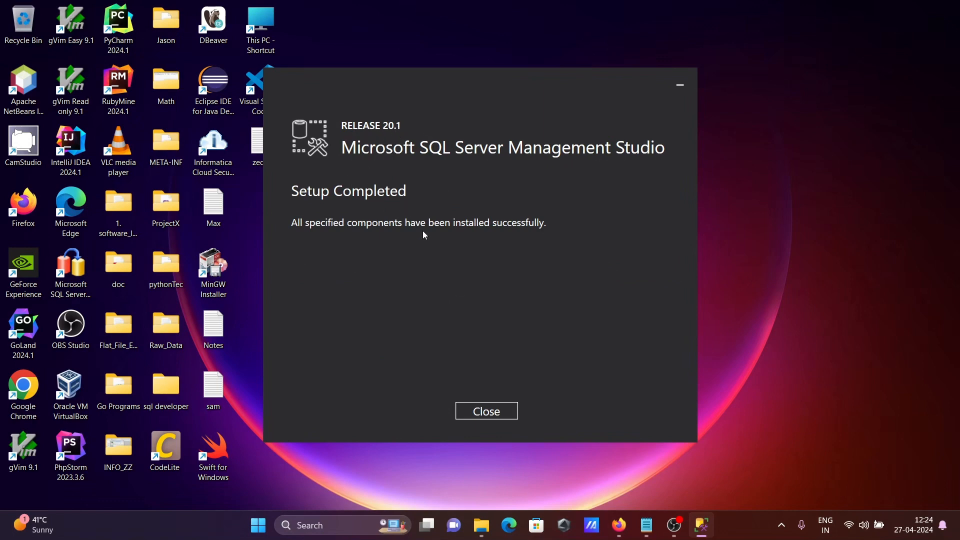
Close the completed SSMS installer and search Windows for 'ss' to relaunch SSMS.
{"action": "left_click", "coordinate": [486, 411]}
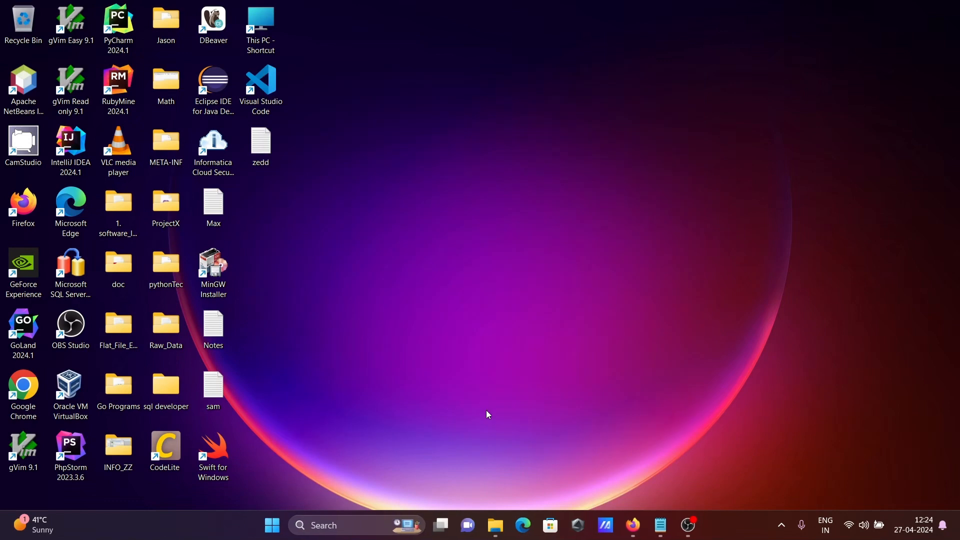
{"action": "type", "text": "ss"}
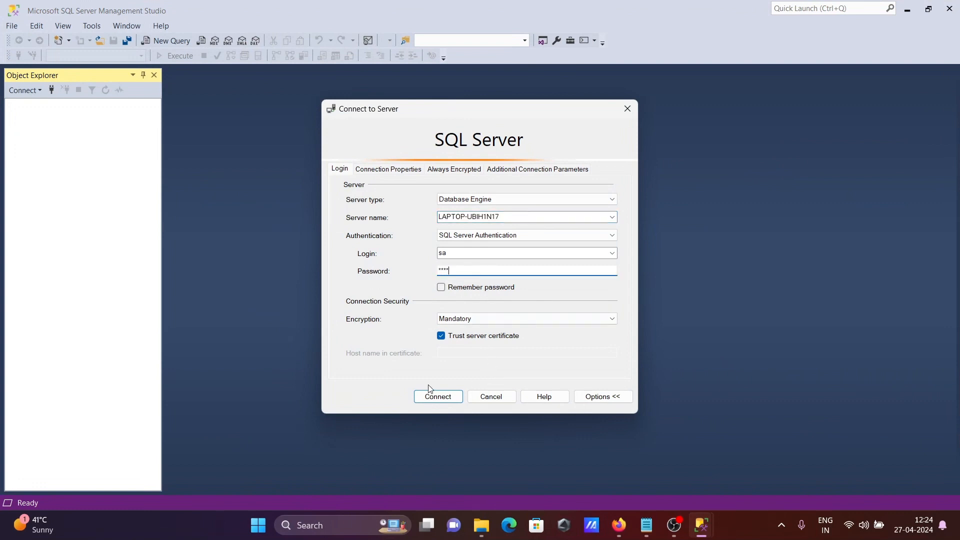
Reconnect to the local server as sa and open a new query window on master.
{"action": "left_click", "coordinate": [438, 397]}
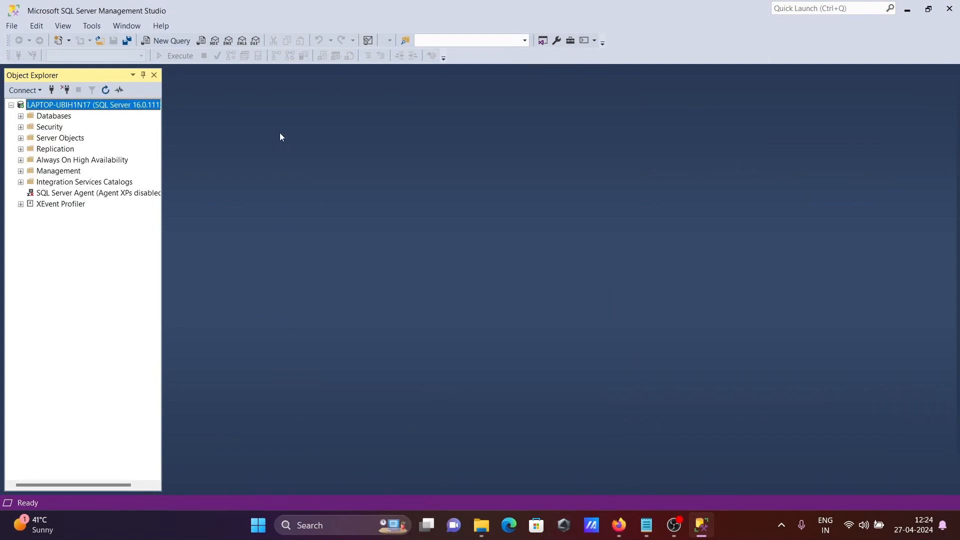
{"action": "left_click", "coordinate": [166, 40]}
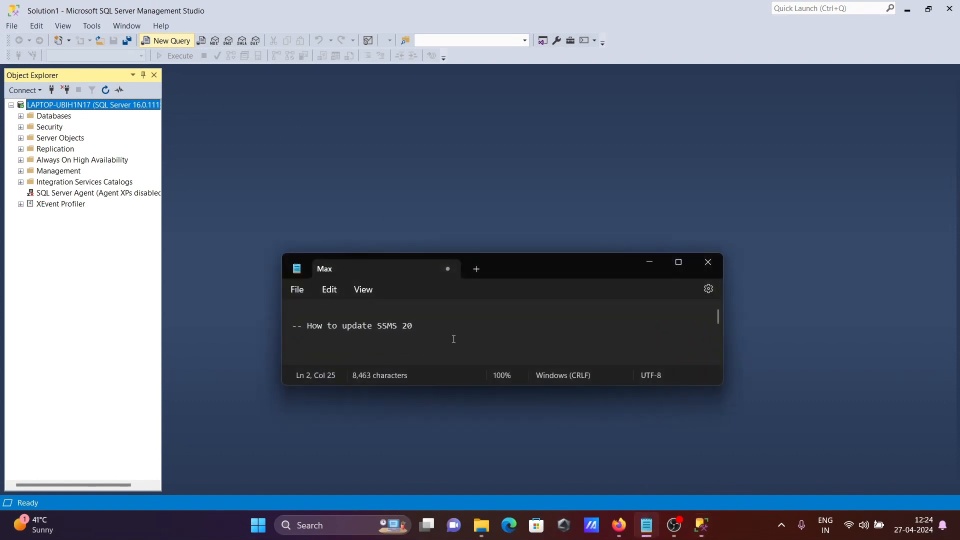
{"action": "left_click", "coordinate": [166, 41]}
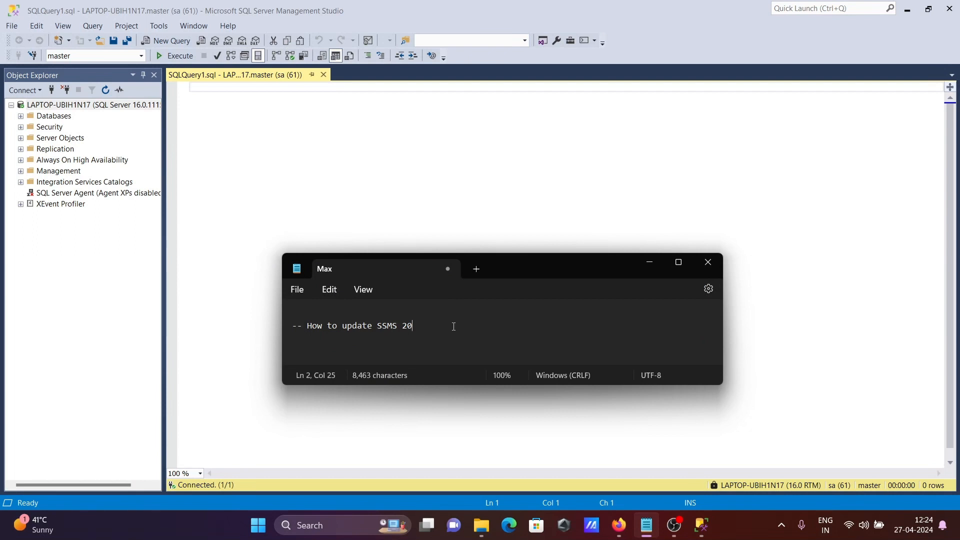
{"action": "mouse_move", "coordinate": [545, 328]}
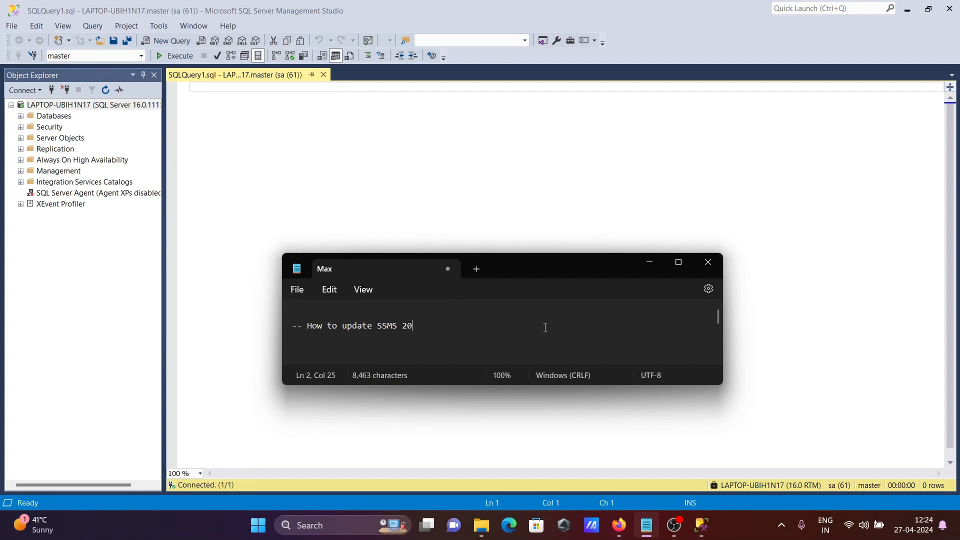
{"action": "mouse_move", "coordinate": [649, 262]}
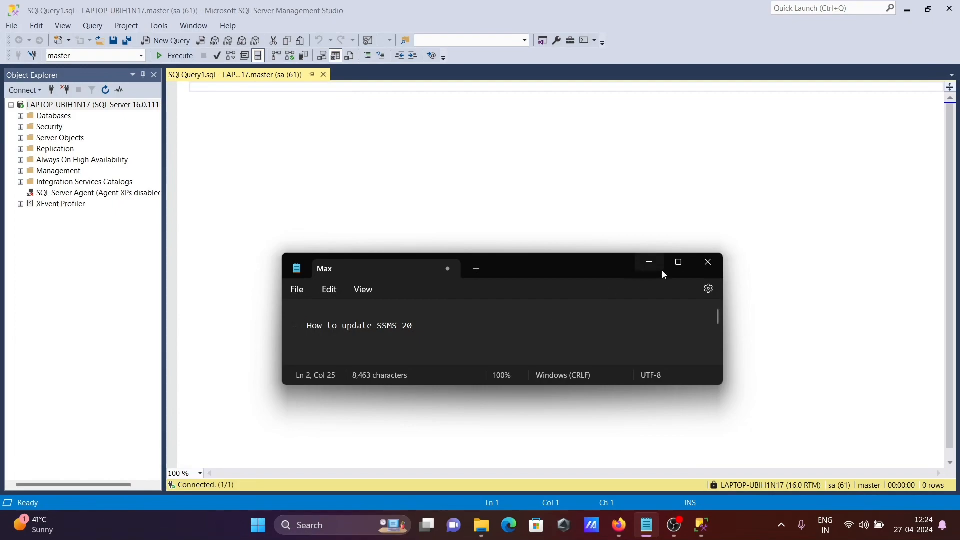